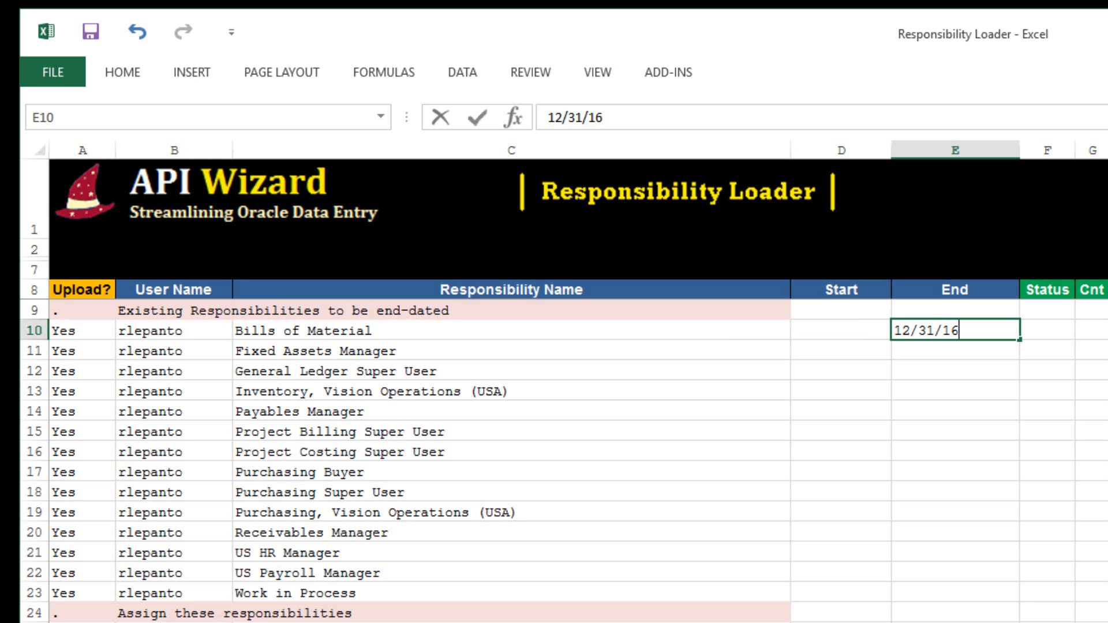
# Step: Enter end date 12/31/16 in E10 for the first existing responsibility
pyautogui.press('Enter')
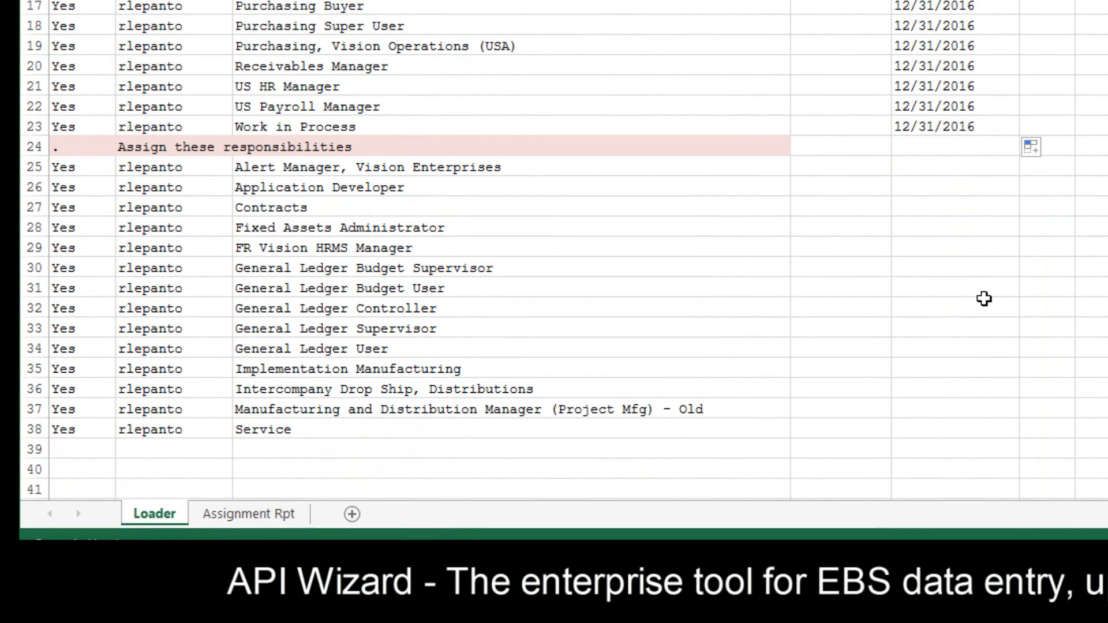
pyautogui.moveTo(822, 216)
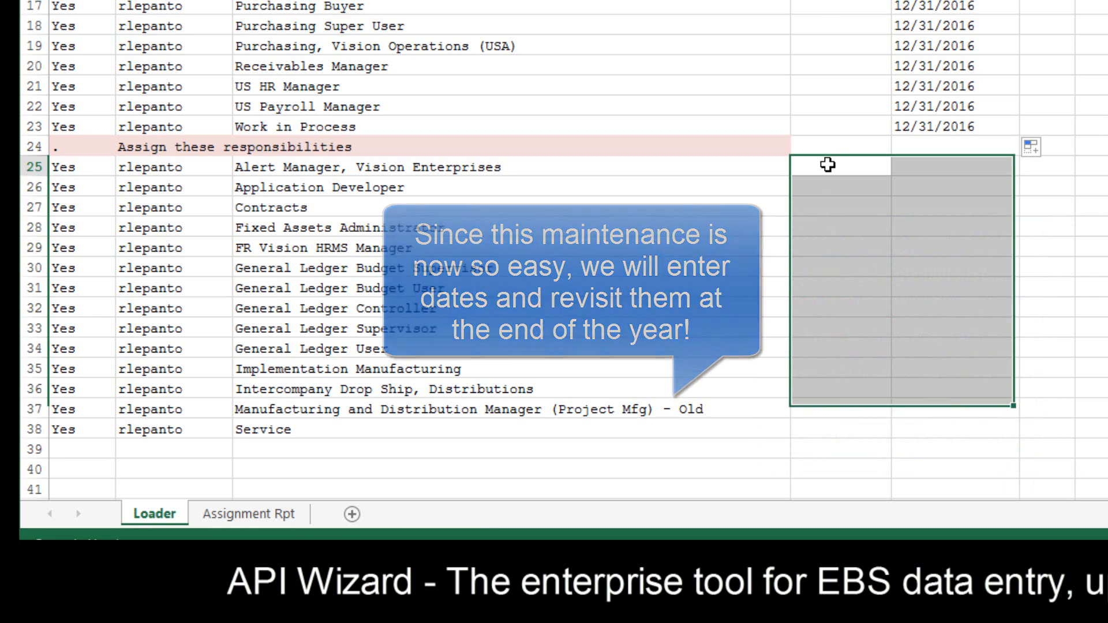
# Step: Enter 1/1 and 12/31 in row 25 and fill both dates down through row 38
pyautogui.write('1/1/')
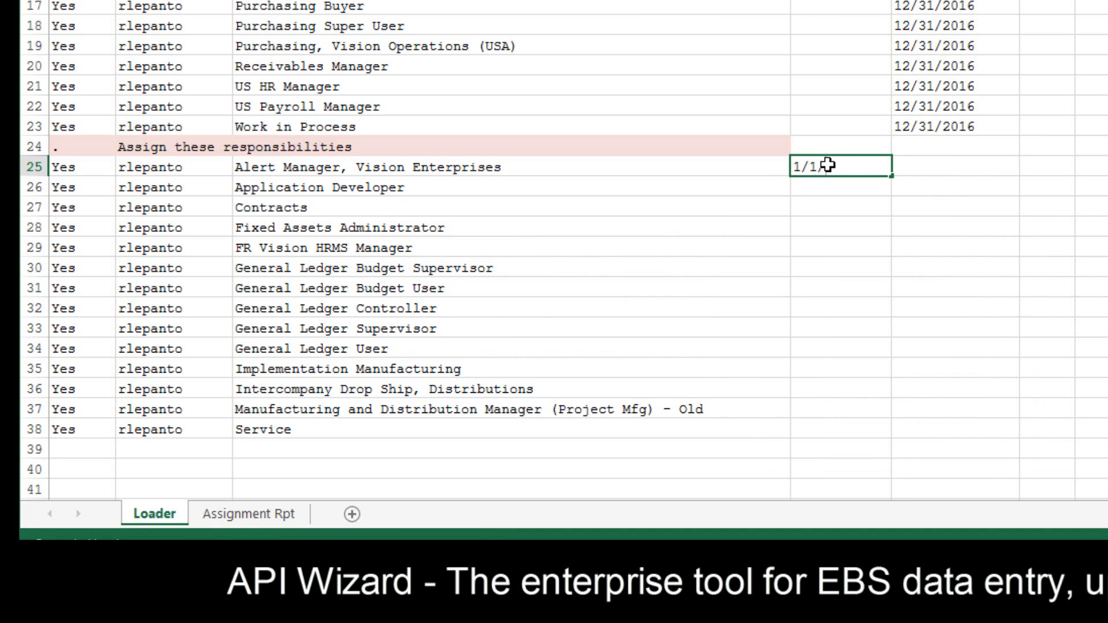
pyautogui.write('12/31/2017')
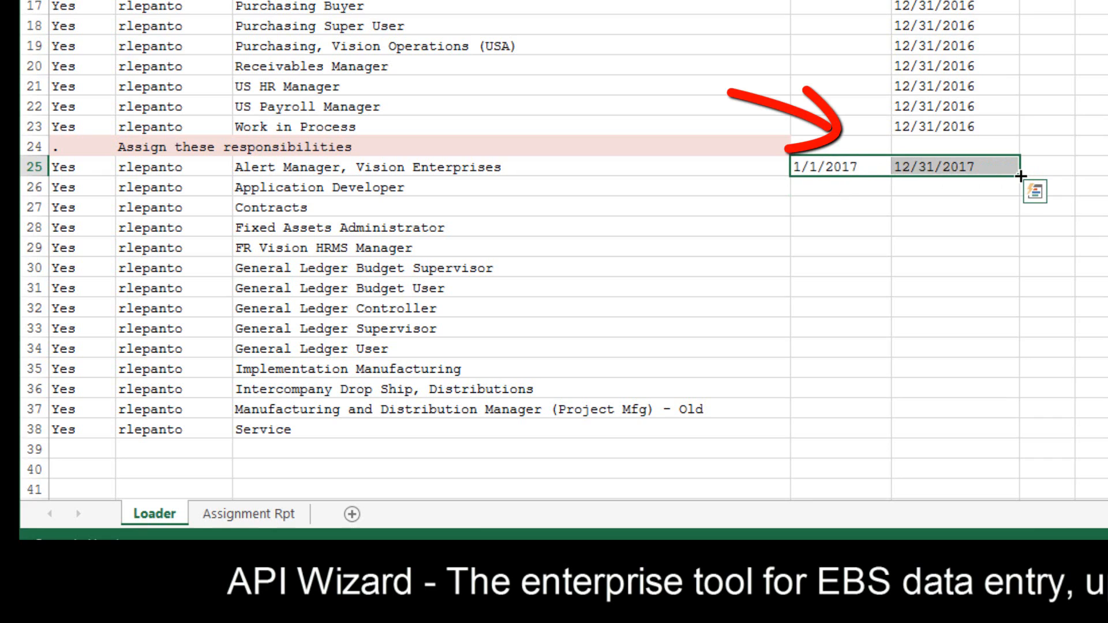
pyautogui.moveTo(1014, 171); pyautogui.dragTo(1014, 415)
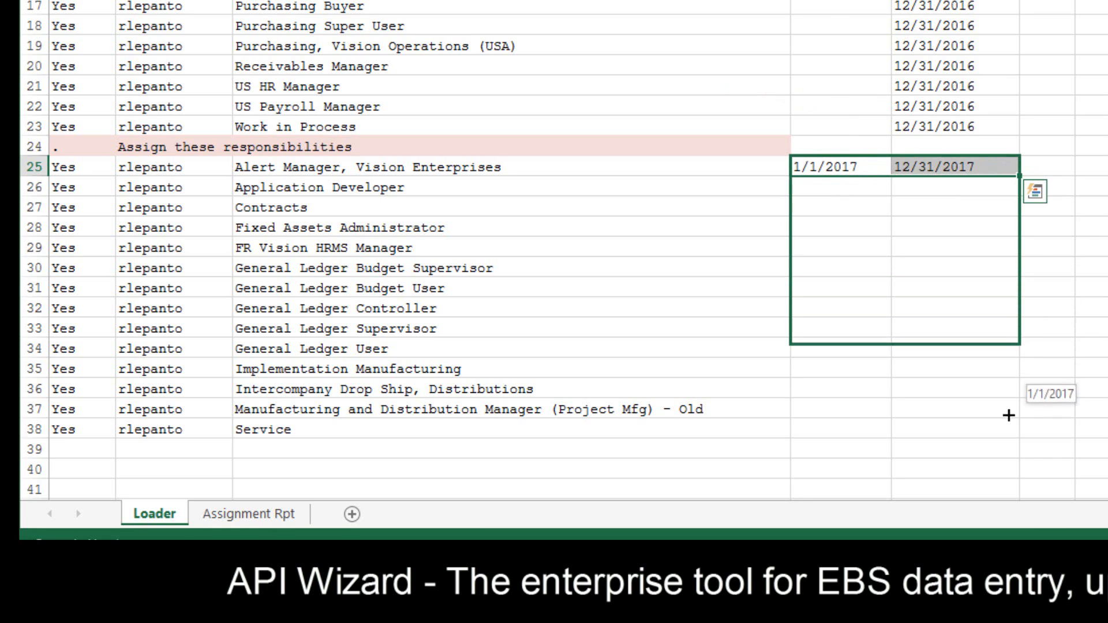
pyautogui.moveTo(1008, 166); pyautogui.dragTo(1009, 429)
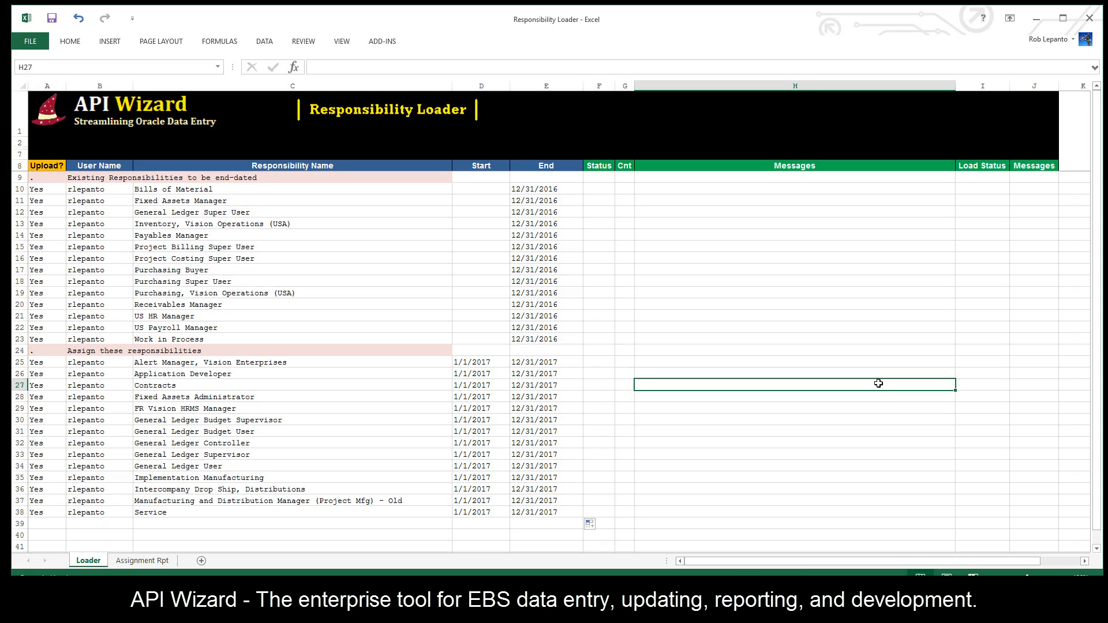
# Step: Launch API Wizard Process Data from the ADD-INS toolbar
pyautogui.click(382, 42)
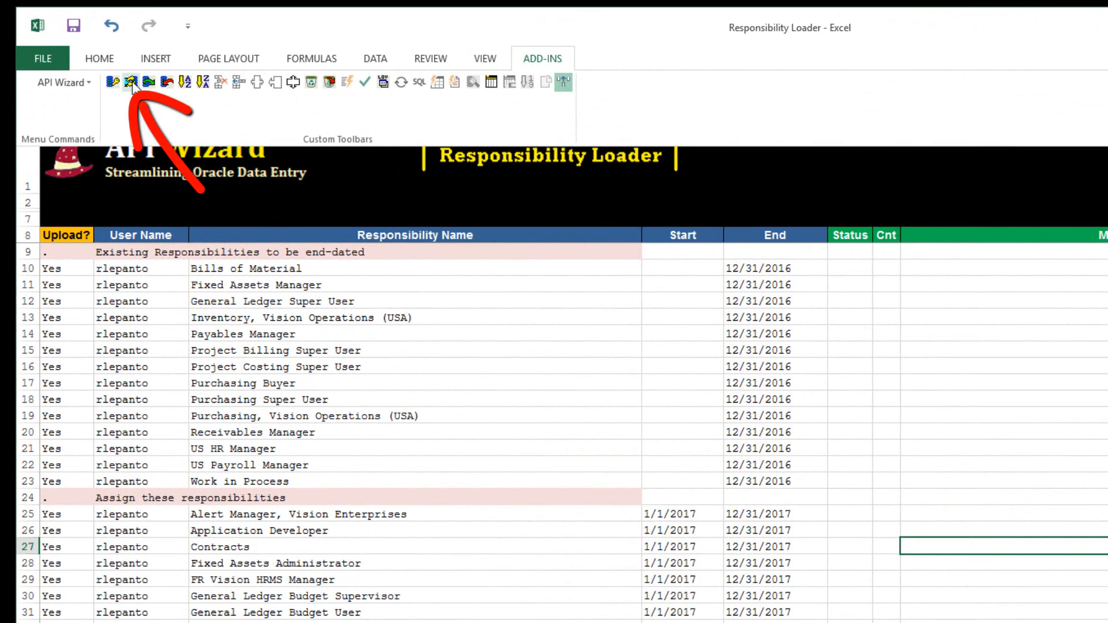
pyautogui.click(132, 83)
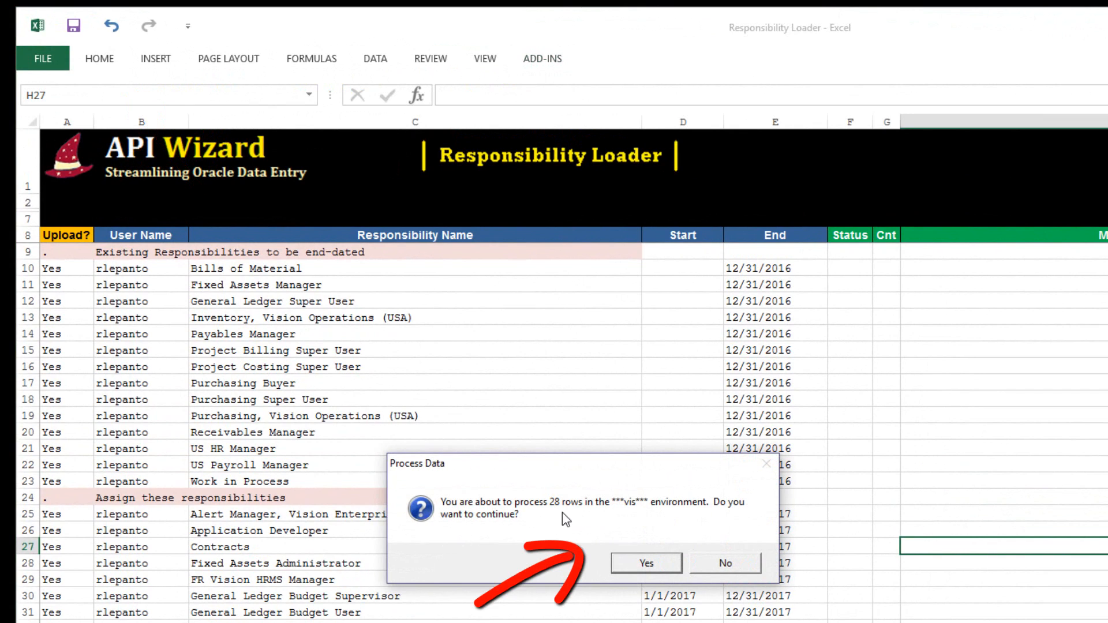
pyautogui.moveTo(679, 554)
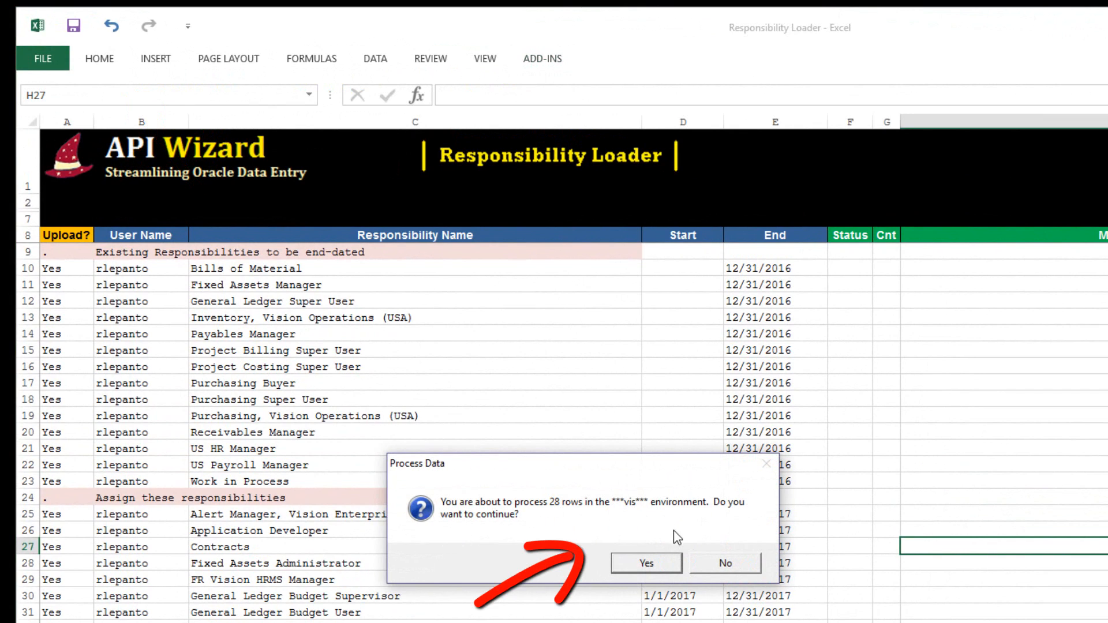
# Step: Answer Yes to process the 28 rows in the vis environment
pyautogui.click(645, 563)
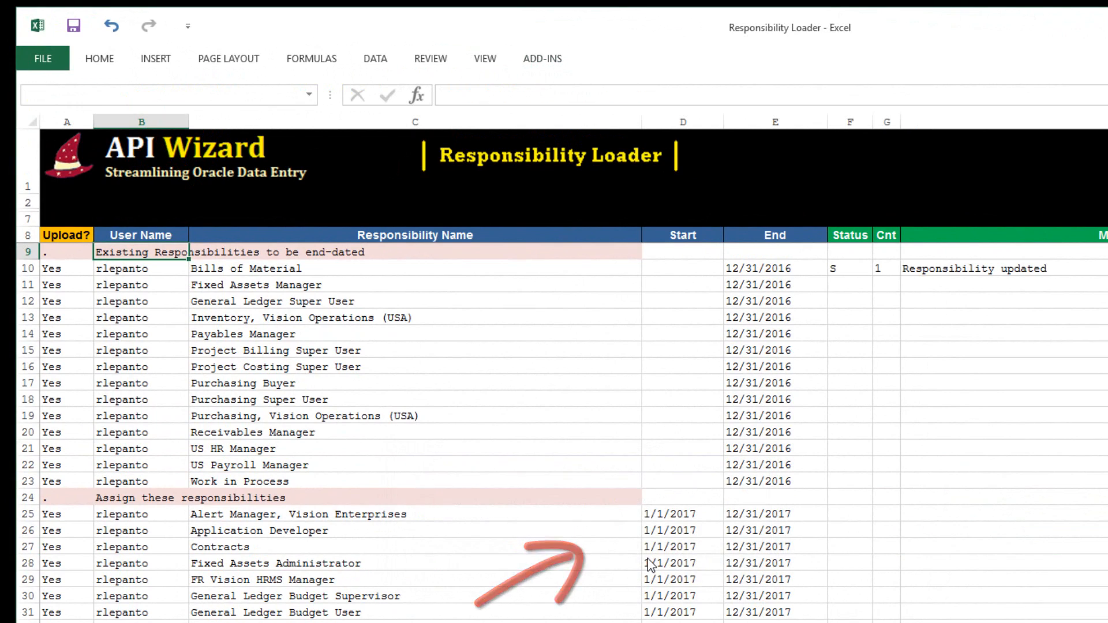